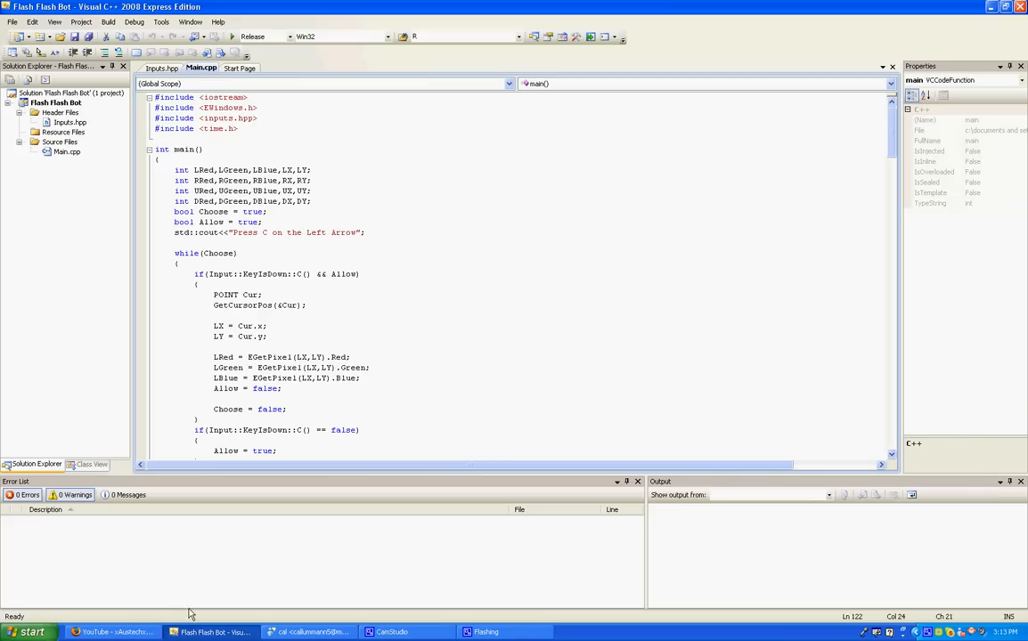
# - Load the FFR game from flashflashrevolution.com in Firefox, then return to the bot's code project
pyautogui.click(107, 632)
pyautogui.write('f')
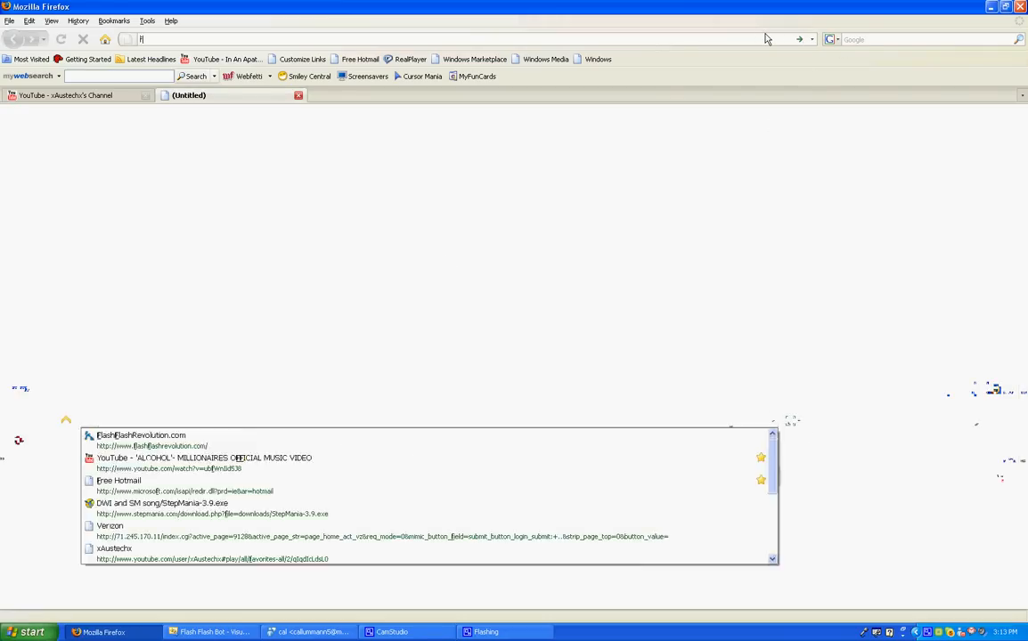
pyautogui.click(140, 436)
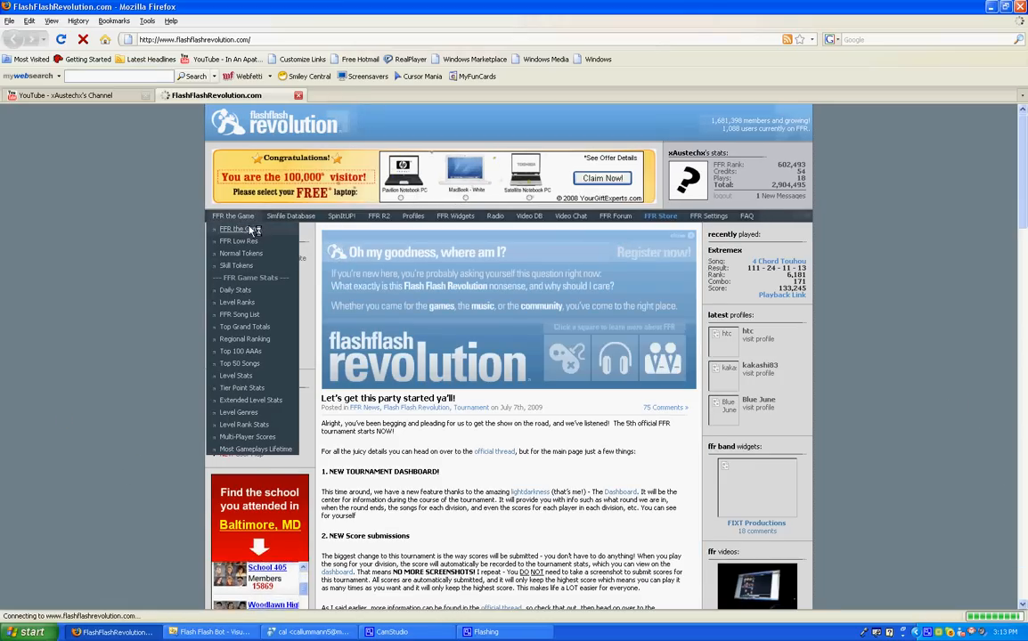
pyautogui.click(233, 229)
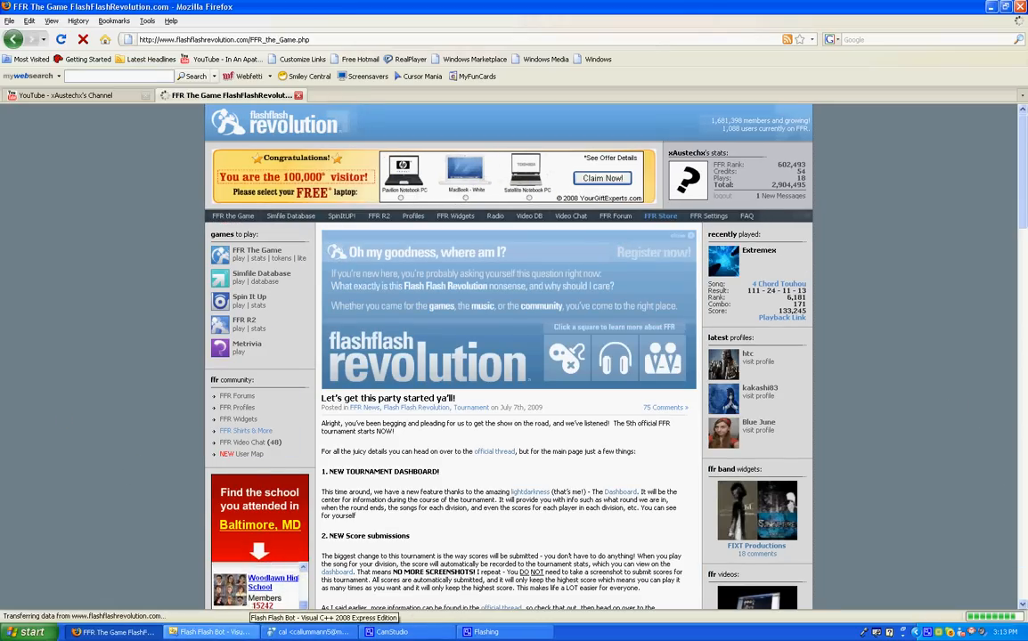
pyautogui.click(211, 632)
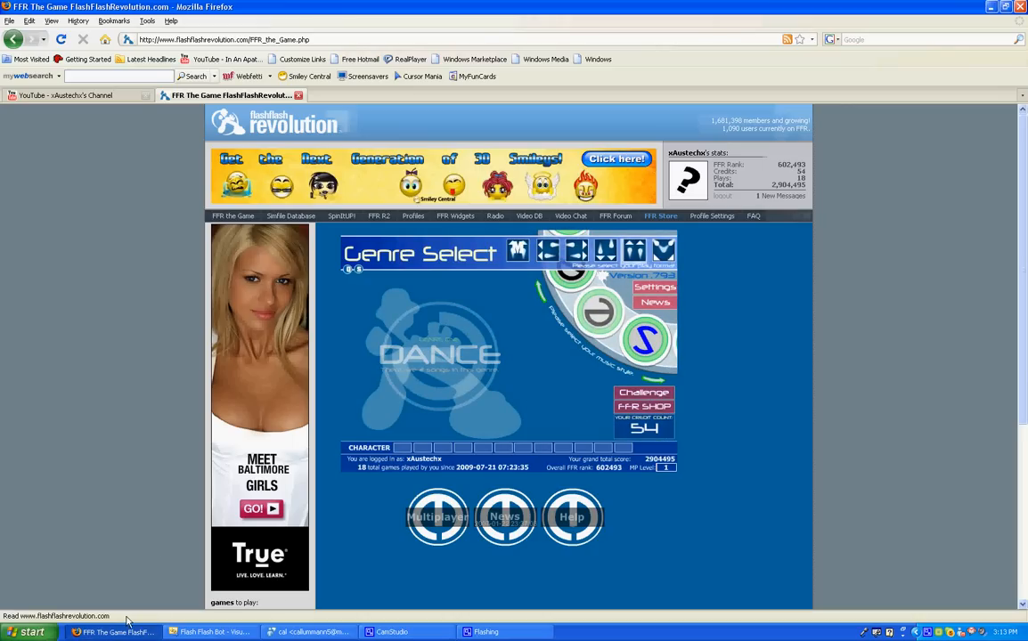
pyautogui.click(211, 631)
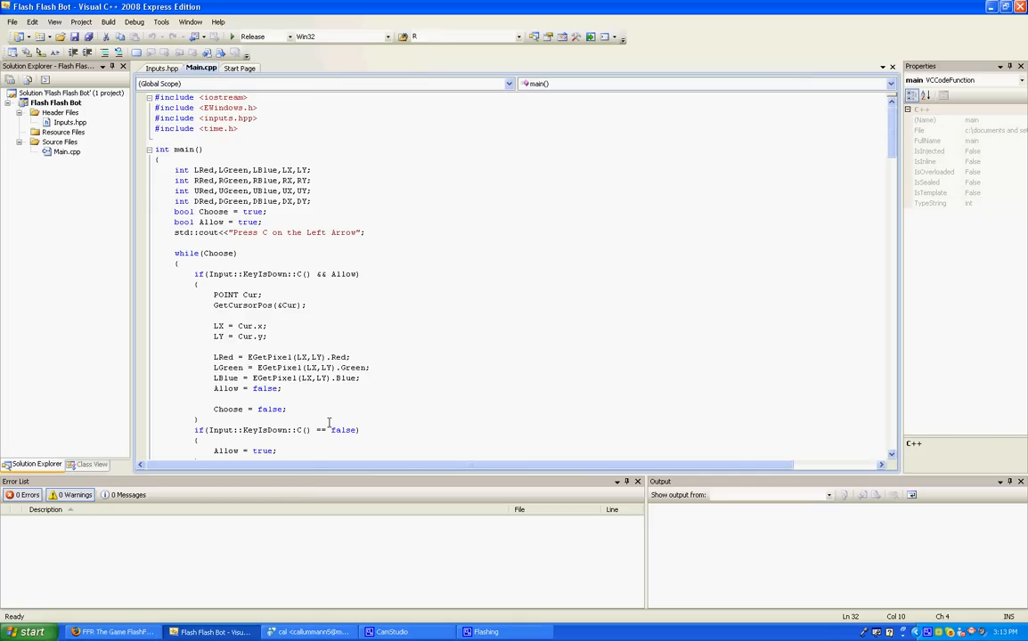
# - Launch Flash Flash Bot.exe from My Documents > Apps > DDR Apps
pyautogui.click(30, 632)
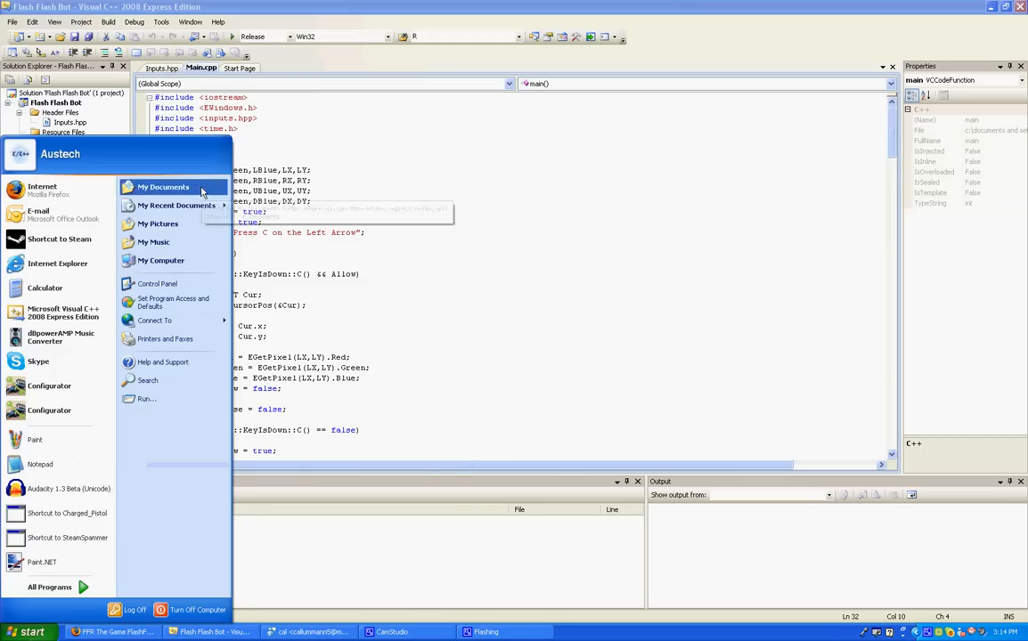
pyautogui.click(163, 187)
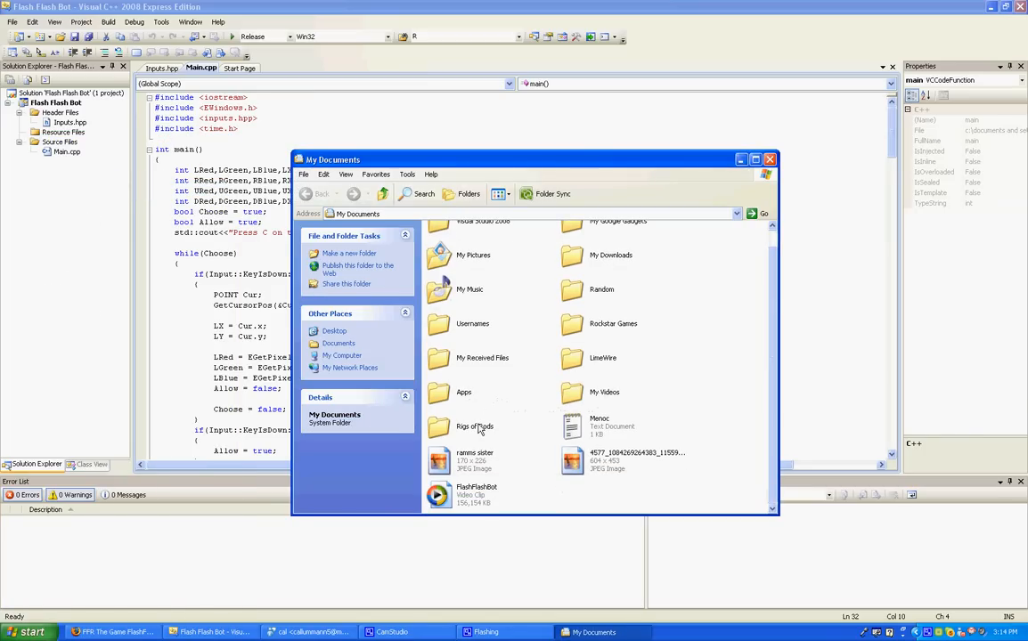
pyautogui.doubleClick(464, 392)
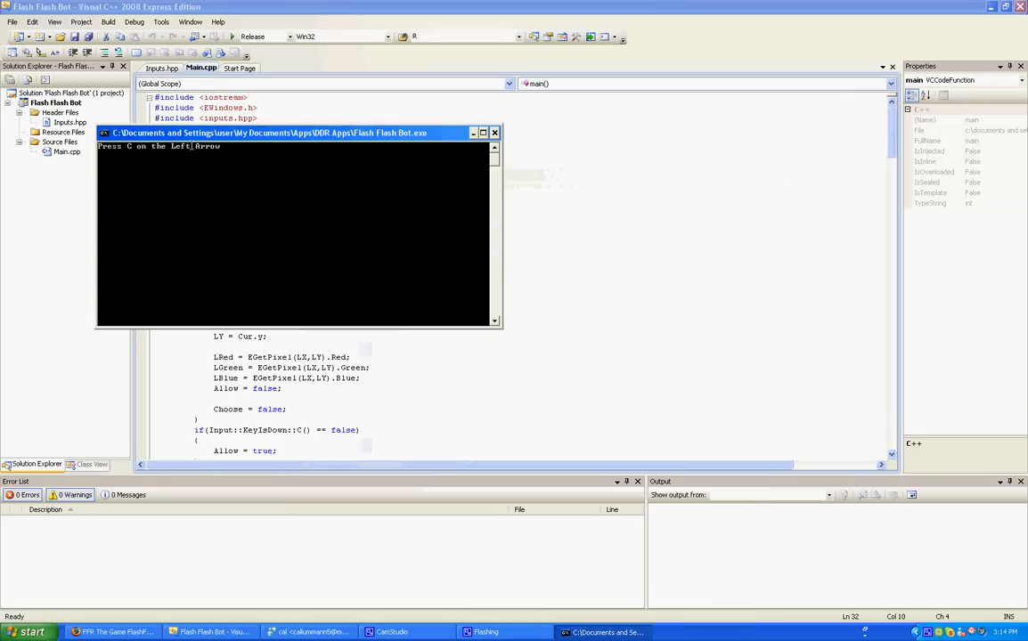
# - Switch back to the Firefox game window while the calibrated bot keeps running
pyautogui.click(110, 632)
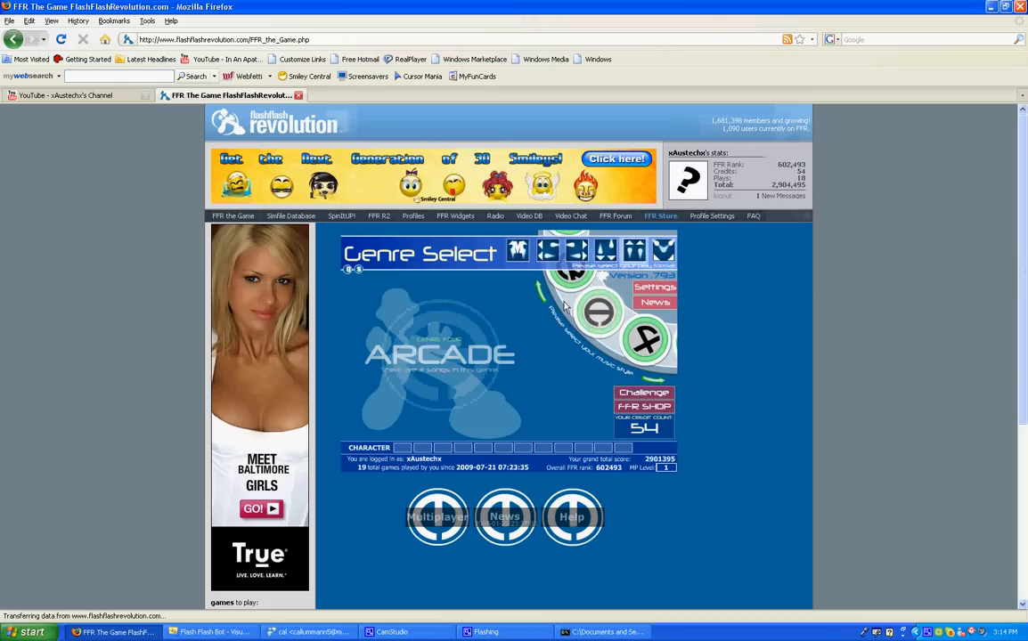
# - Pick a genre, play Mario Eurobeat from its song grid, then show the bot console
pyautogui.click(646, 343)
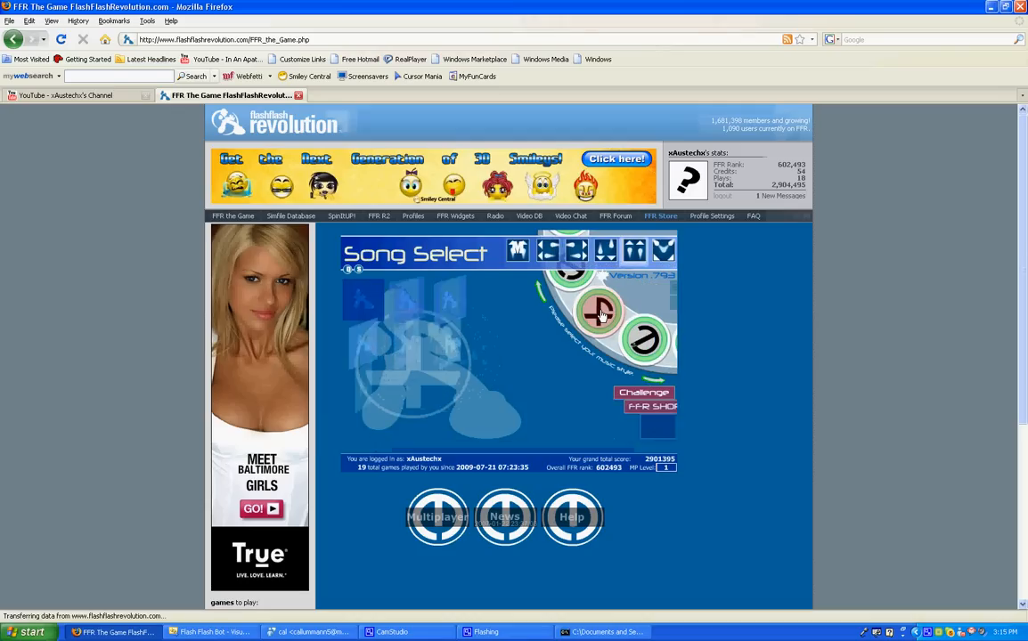
pyautogui.click(599, 311)
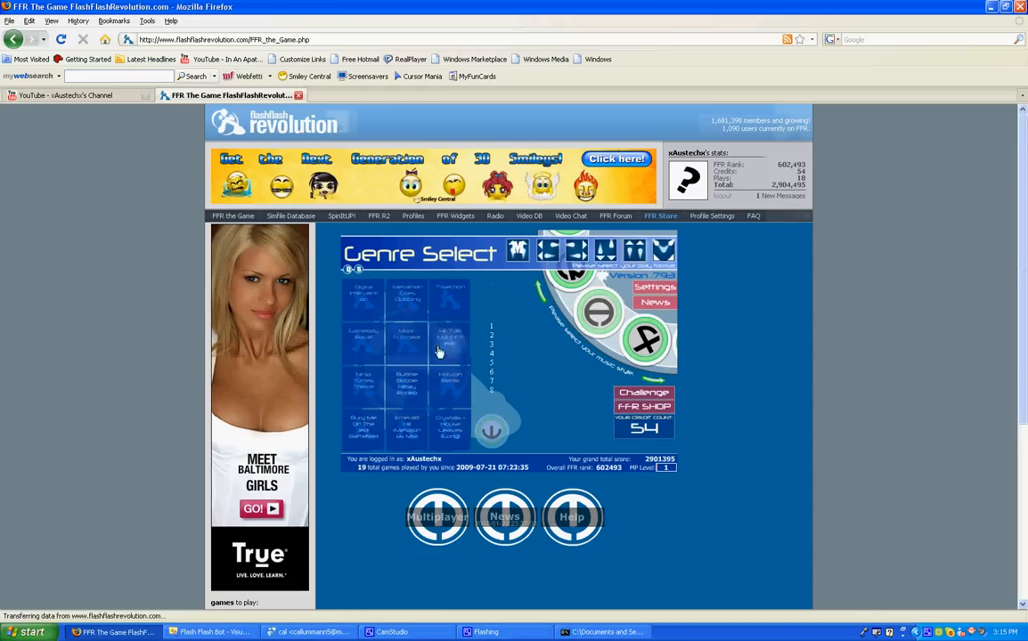
pyautogui.click(405, 339)
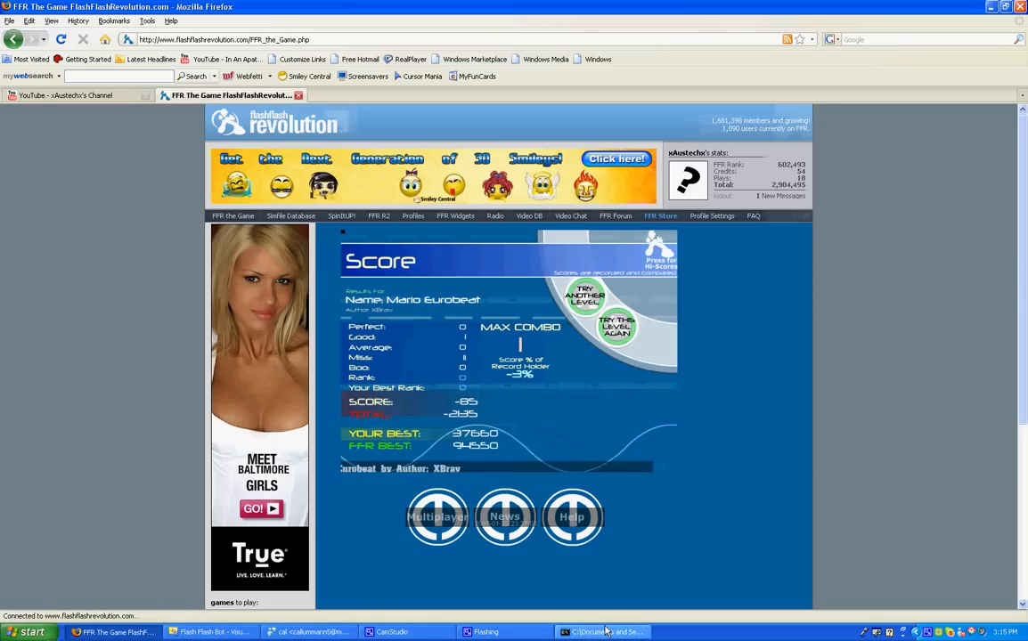
pyautogui.click(604, 632)
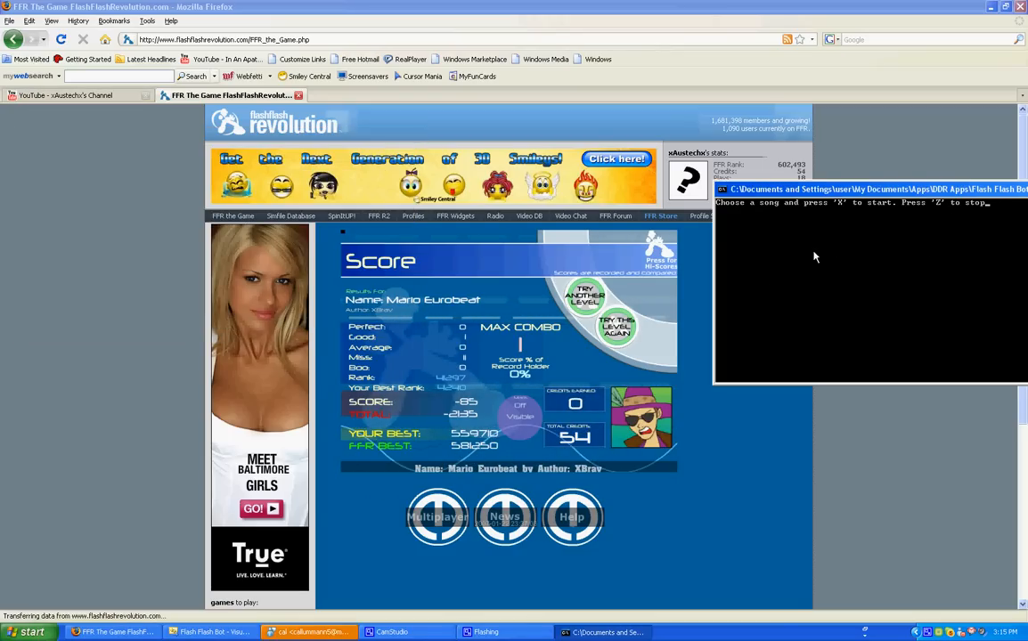
pyautogui.moveTo(771, 282)
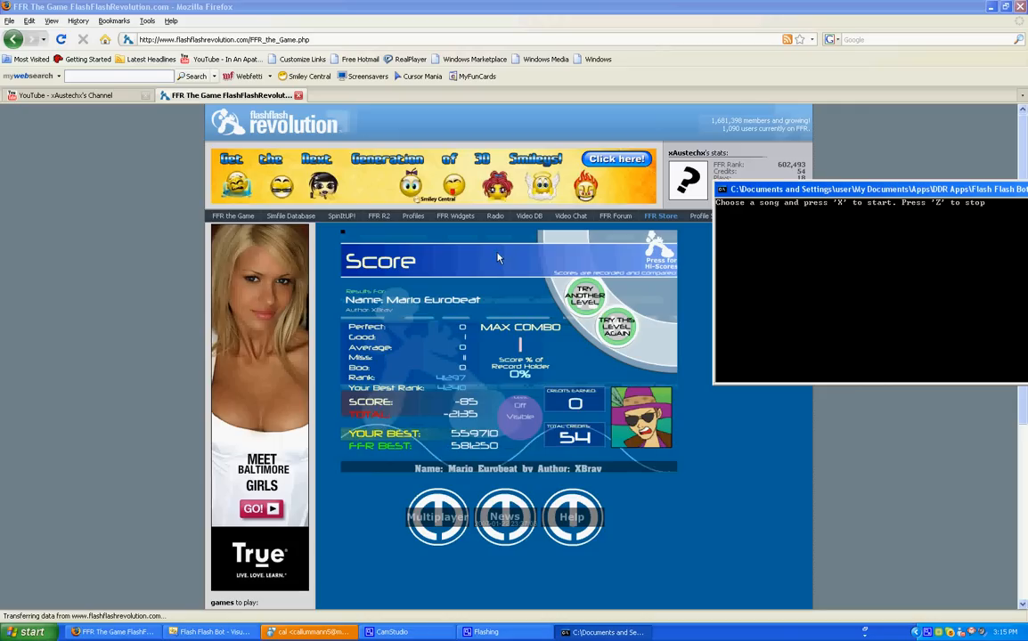
pyautogui.moveTo(488, 290)
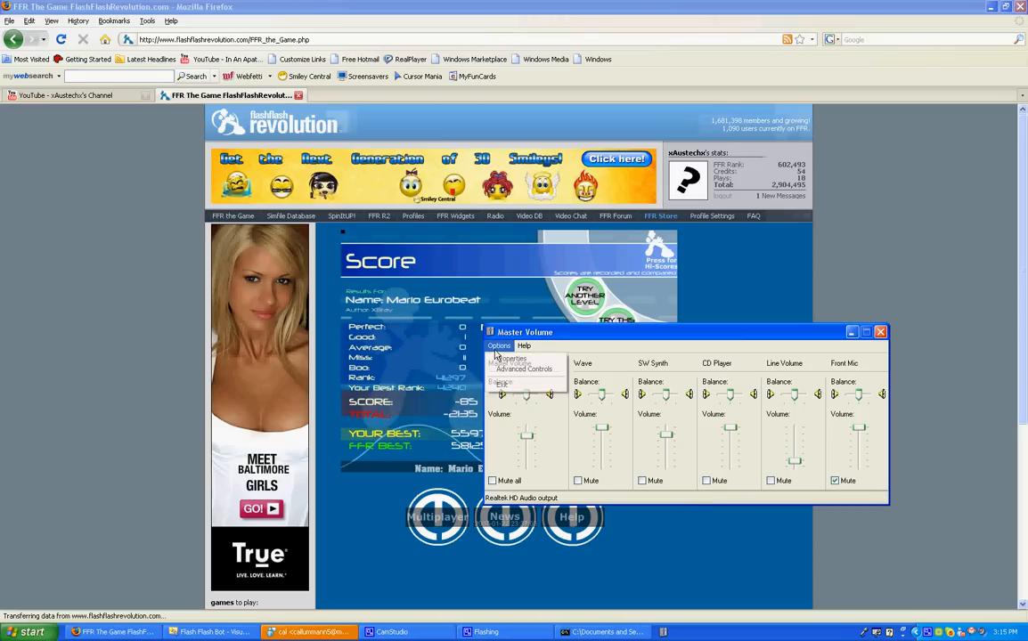
# - Switch the mixer to the Realtek HD Audio Input device so Recording Control opens
pyautogui.click(510, 358)
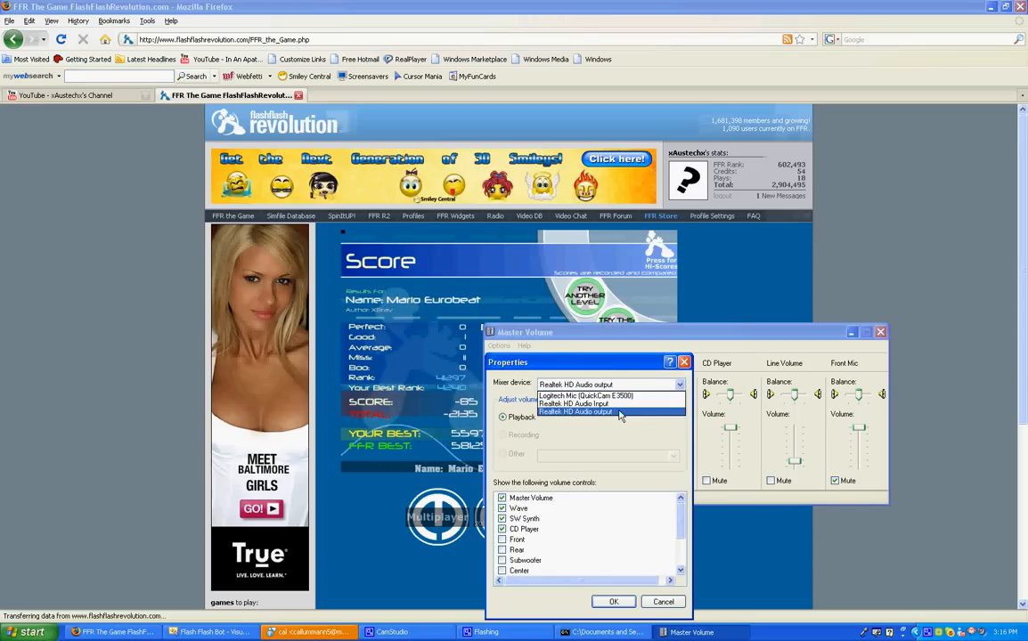
pyautogui.click(574, 403)
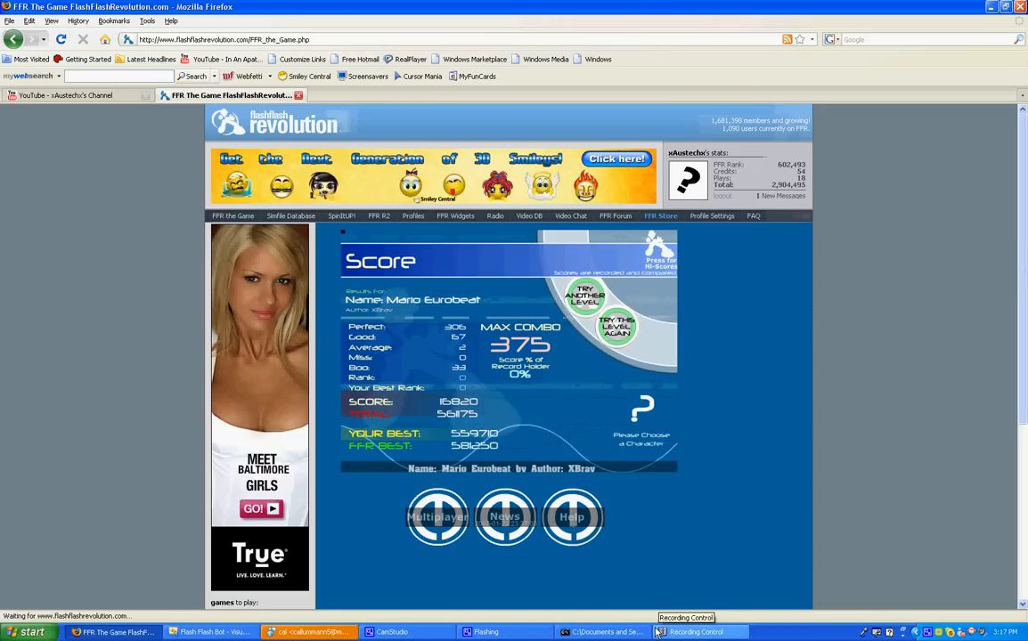
# - Minimize and restore the Recording Control window over the 97% Mario Eurobeat score screen
pyautogui.click(698, 632)
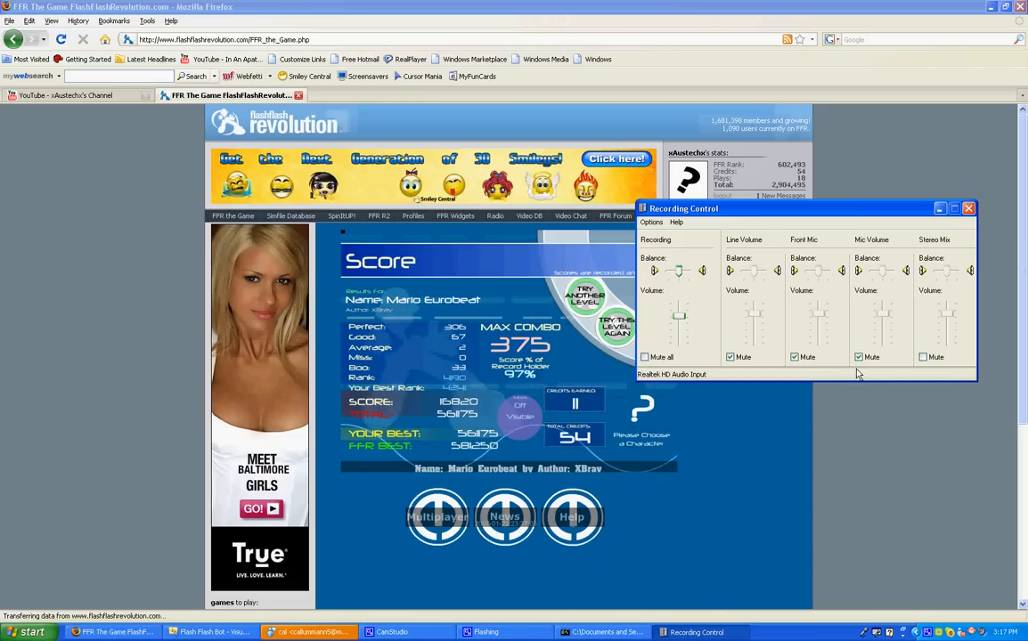
pyautogui.click(857, 357)
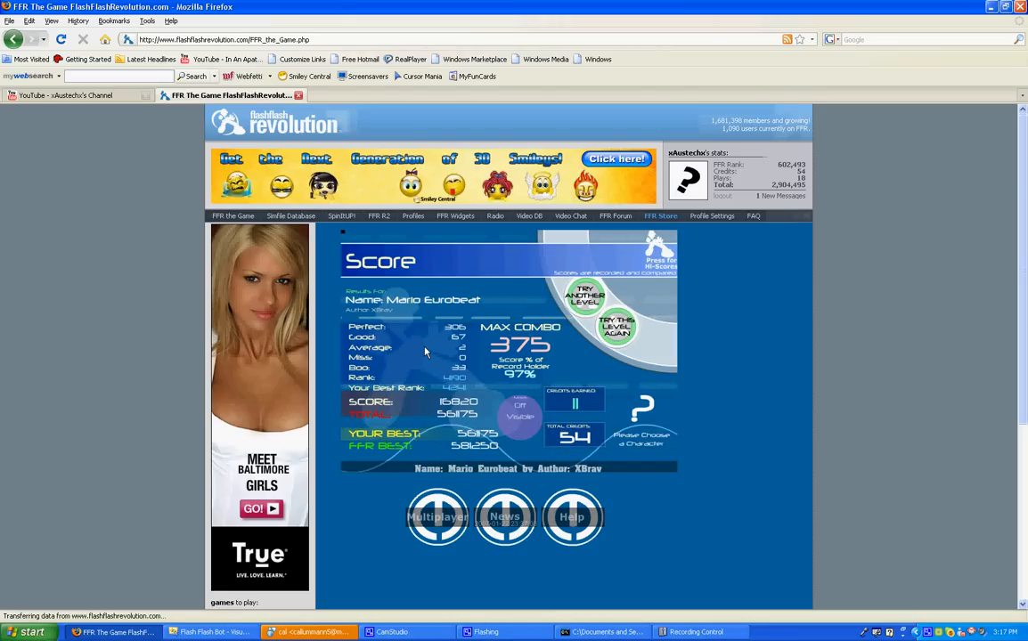
pyautogui.click(699, 632)
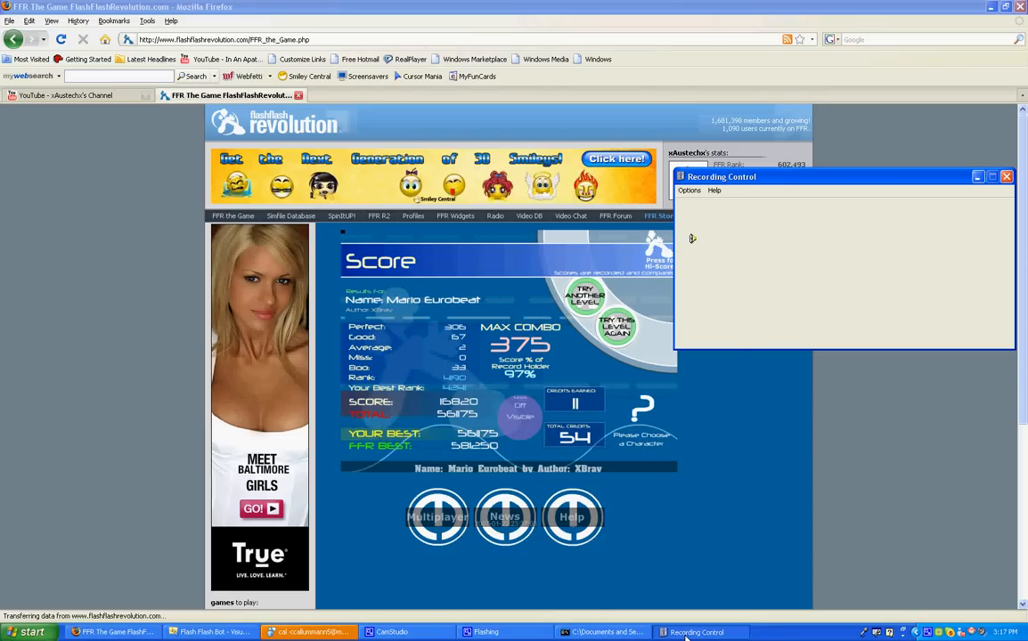